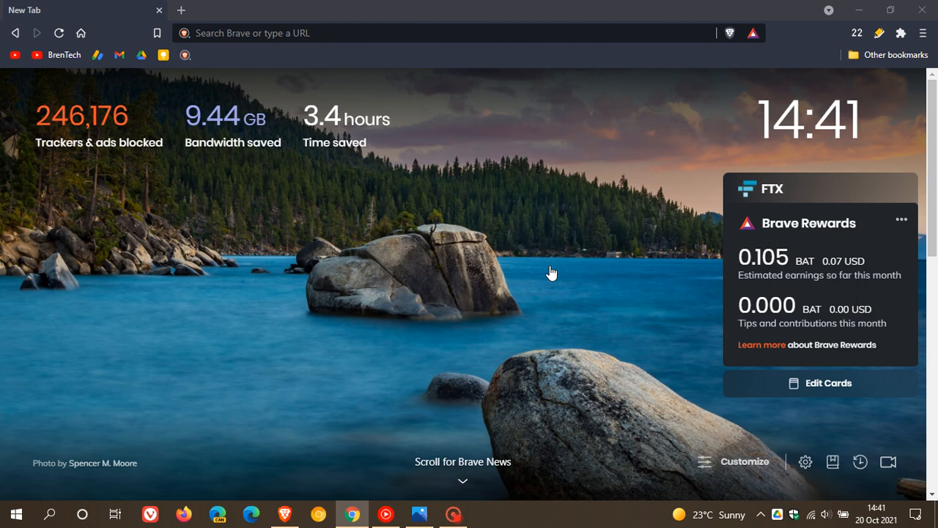
mouse_move(729, 32)
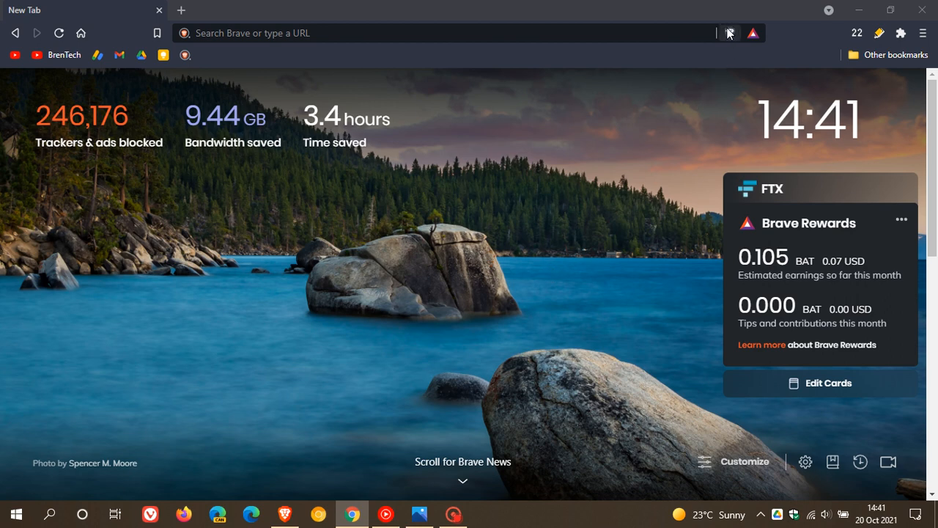
mouse_move(730, 32)
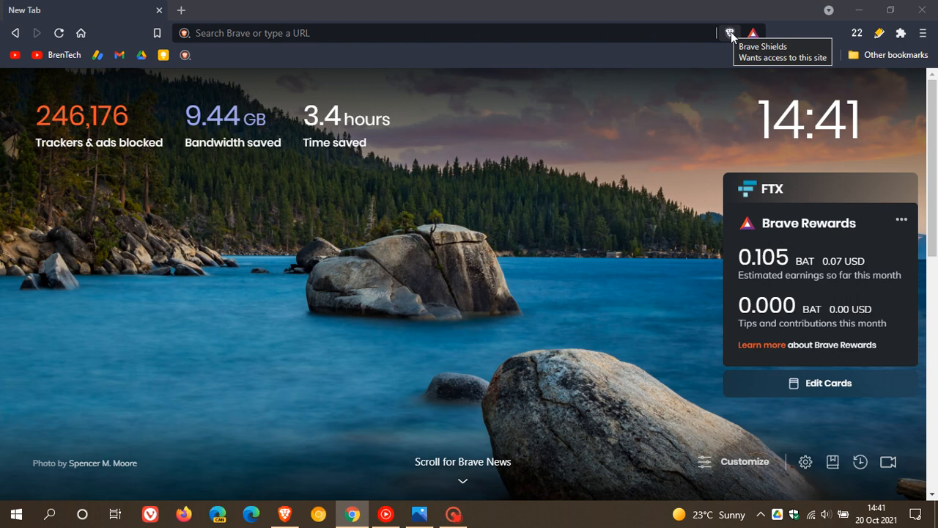
mouse_move(587, 253)
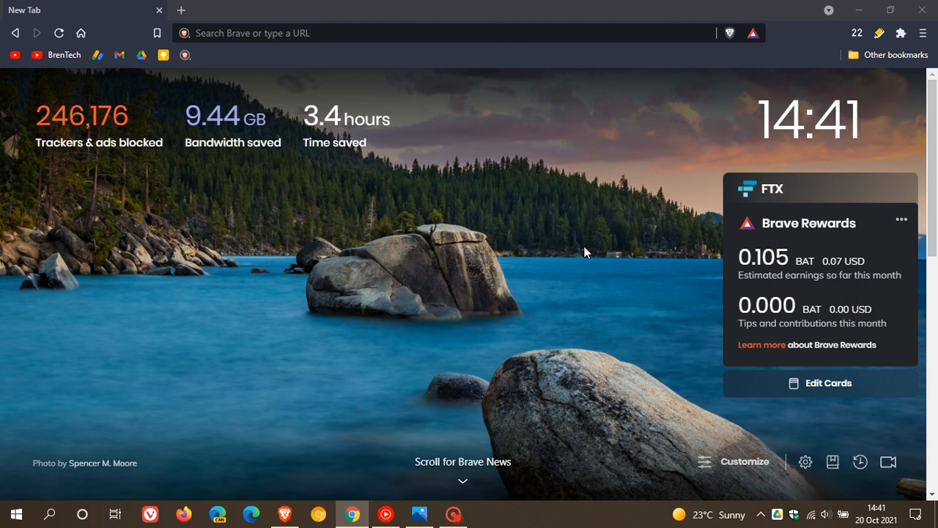
mouse_move(541, 261)
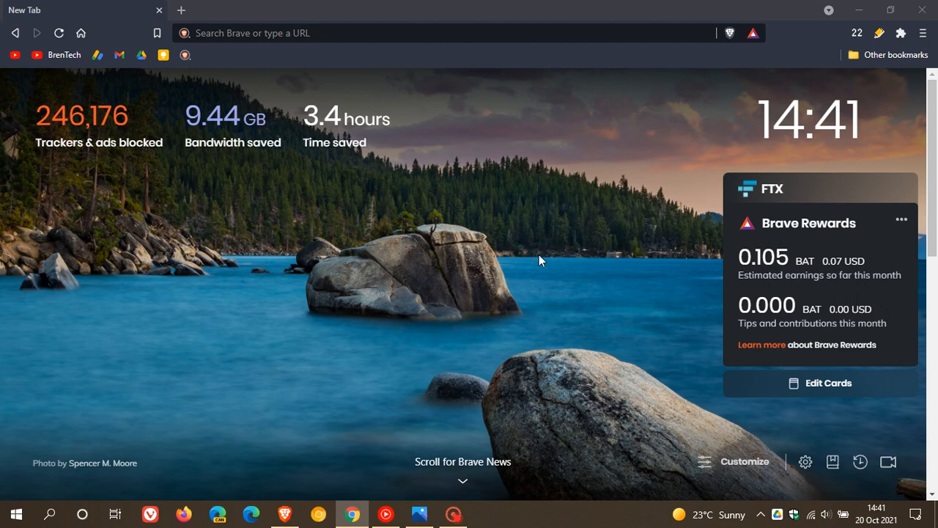
mouse_move(551, 258)
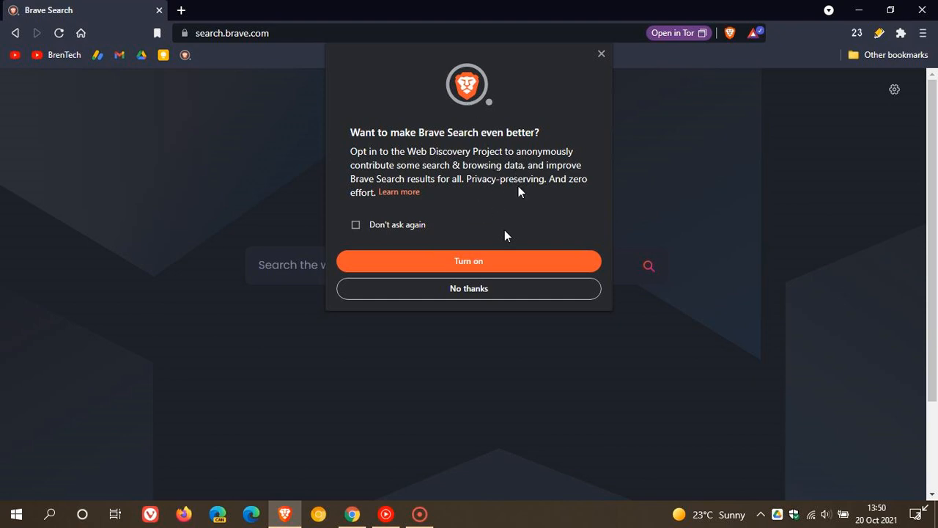
mouse_move(452, 162)
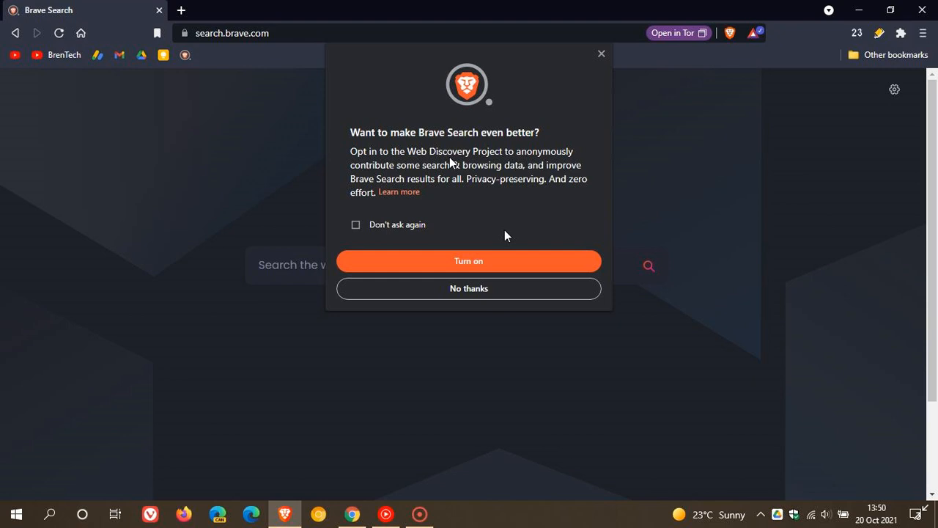
mouse_move(387, 179)
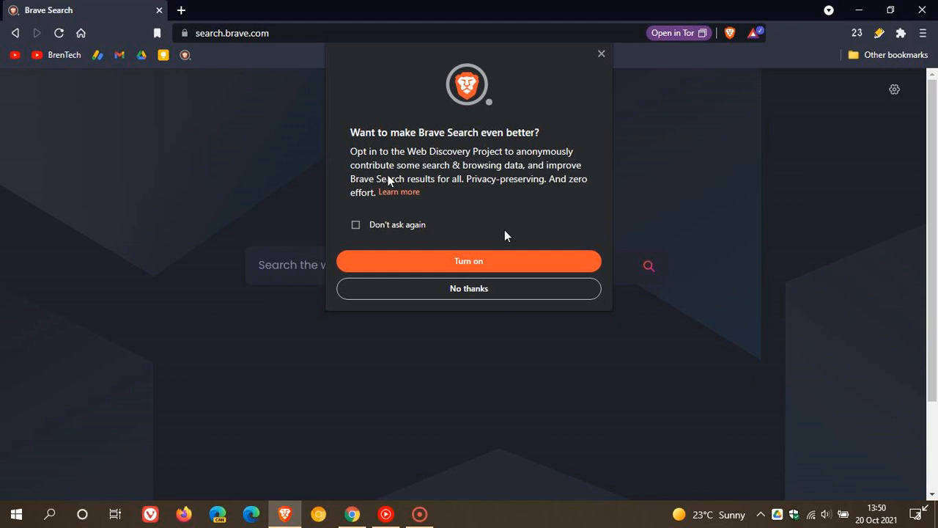
mouse_move(513, 173)
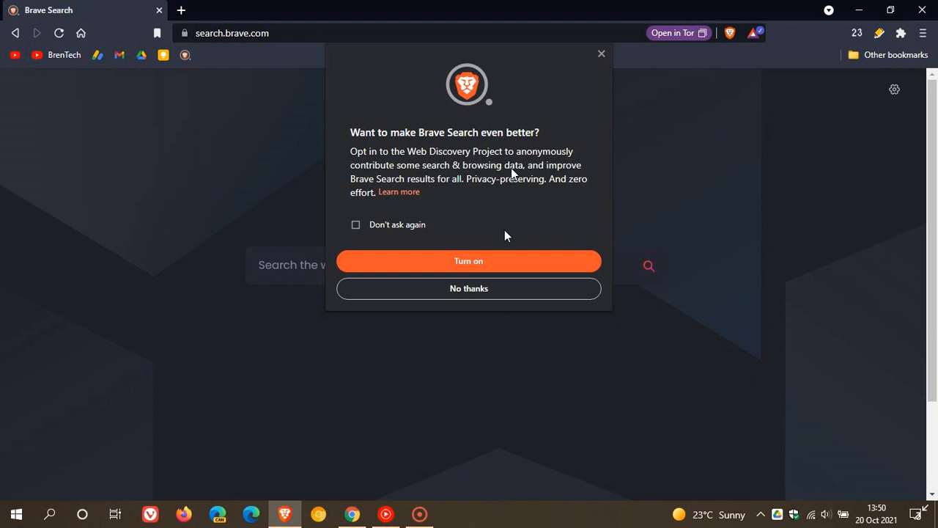
mouse_move(433, 193)
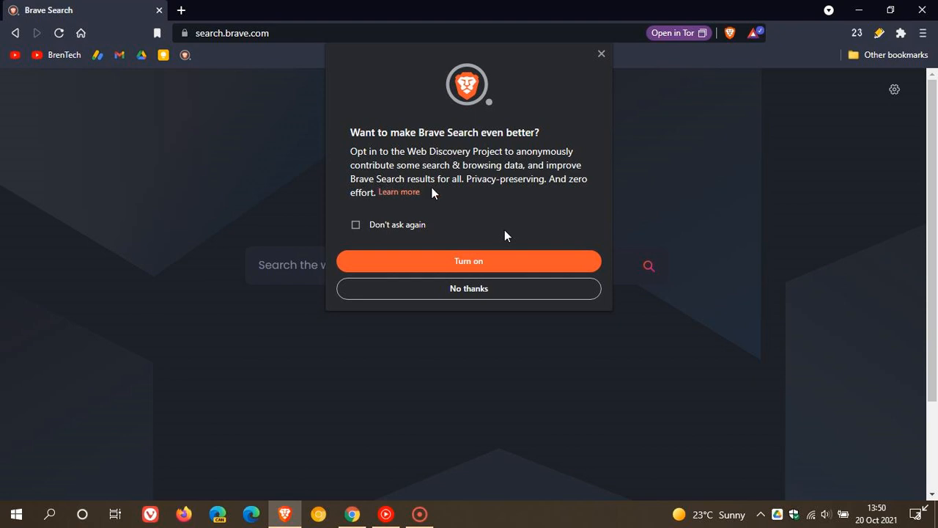
mouse_move(558, 223)
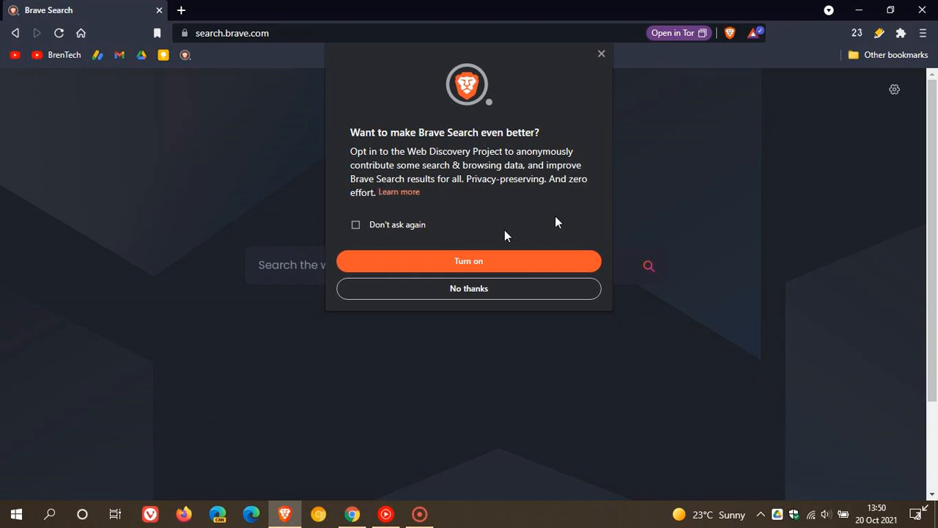
mouse_move(516, 194)
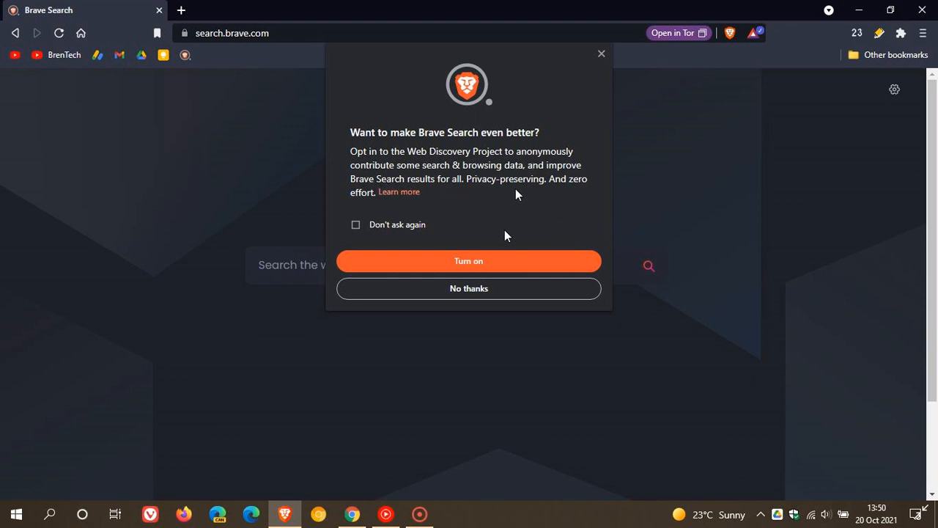
mouse_move(505, 234)
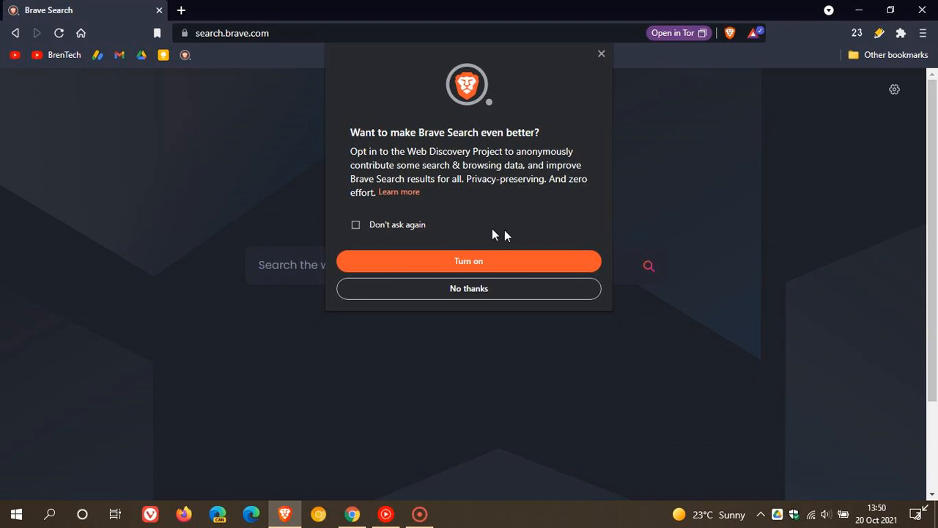
mouse_move(375, 232)
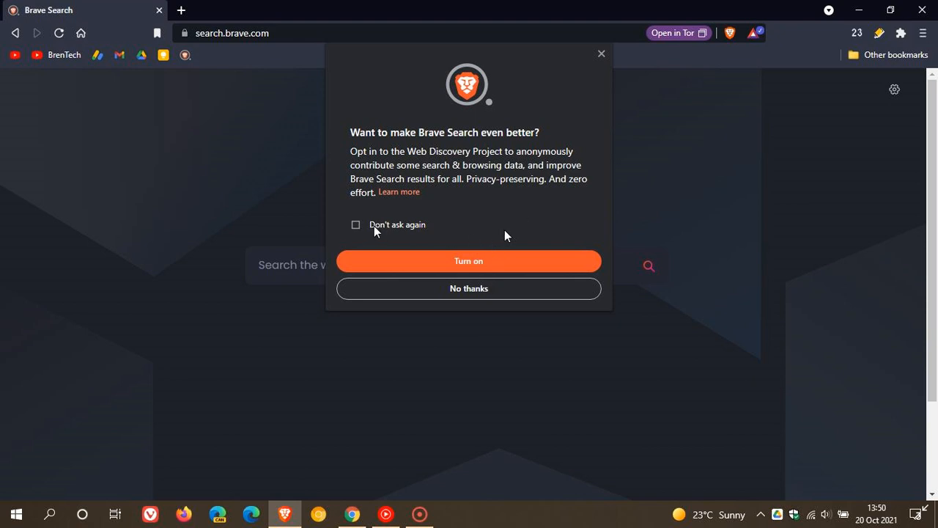
mouse_move(510, 235)
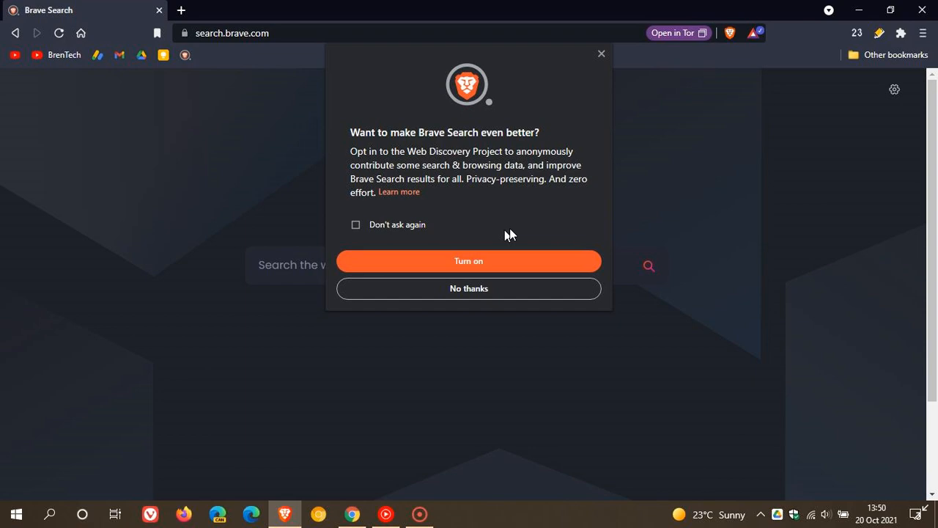
mouse_move(851, 390)
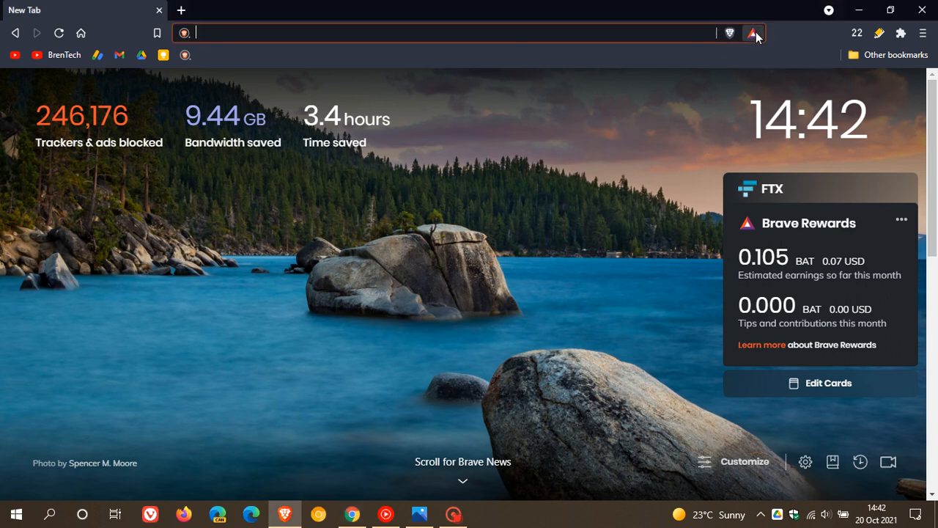
View the Brave Rewards wallet summary and start a new private window with Tor
left_click(754, 32)
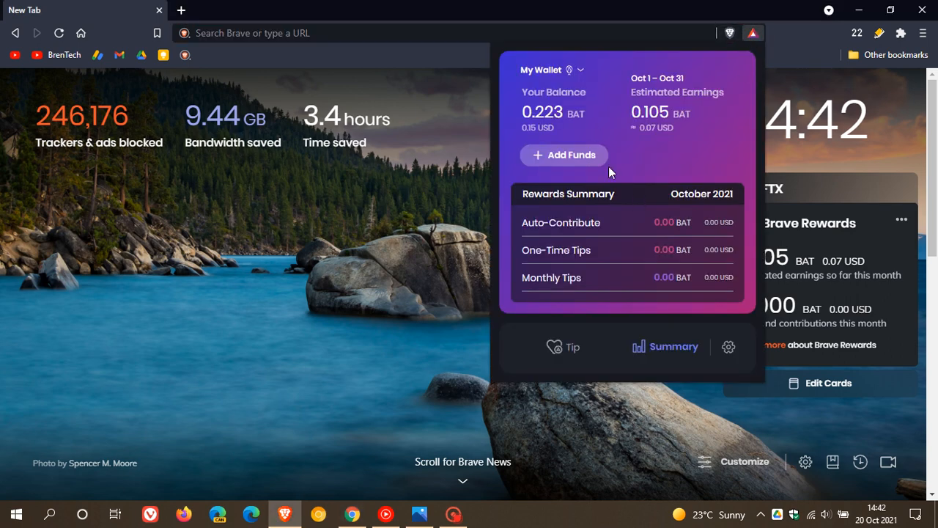
mouse_move(658, 161)
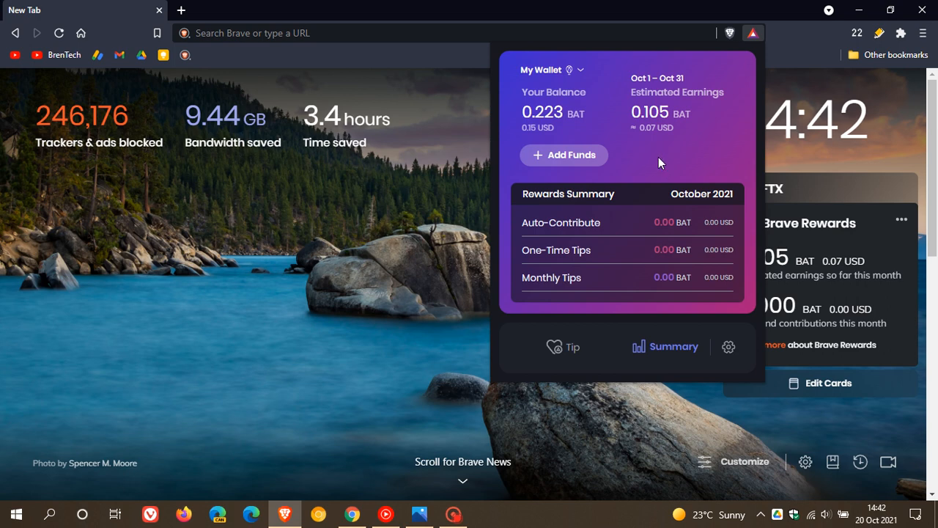
mouse_move(607, 76)
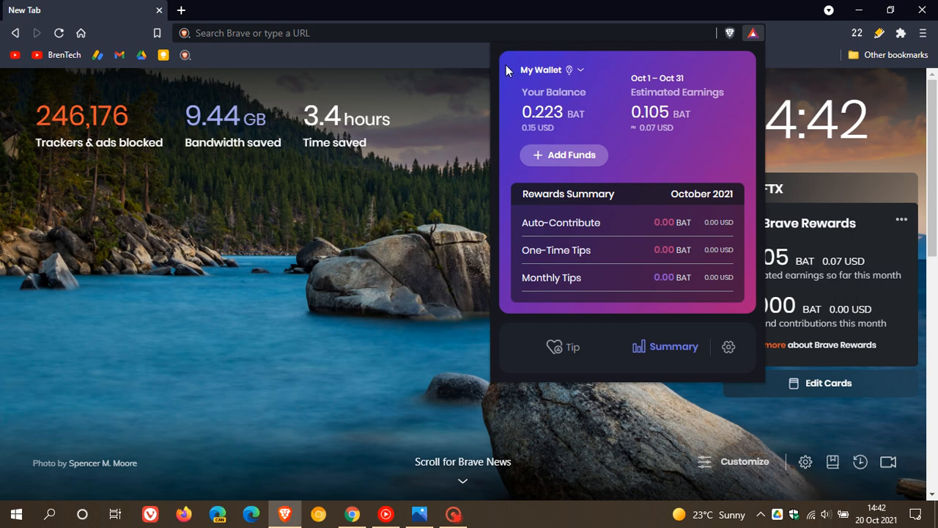
mouse_move(669, 155)
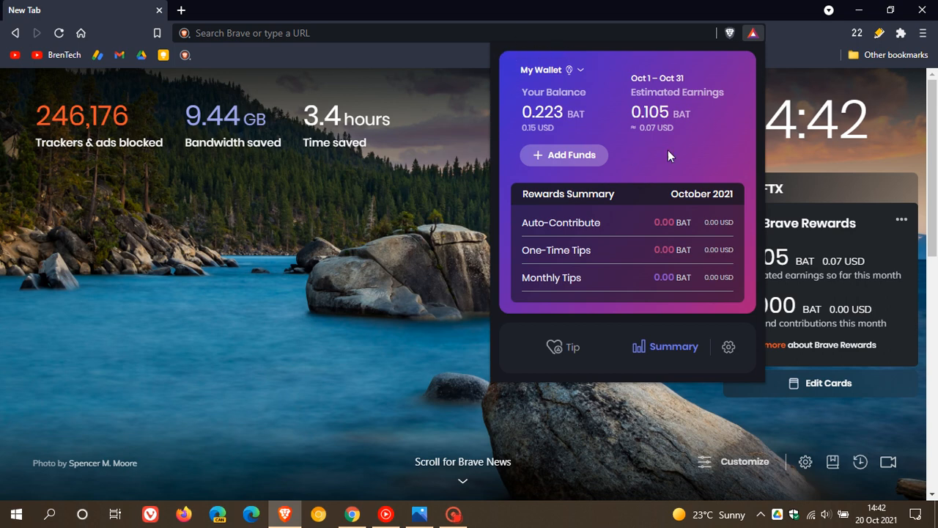
mouse_move(669, 170)
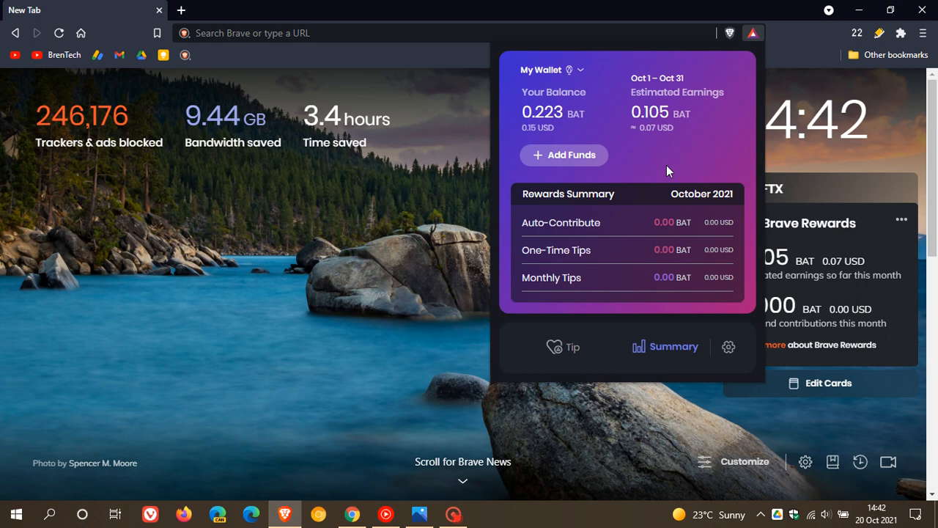
mouse_move(434, 223)
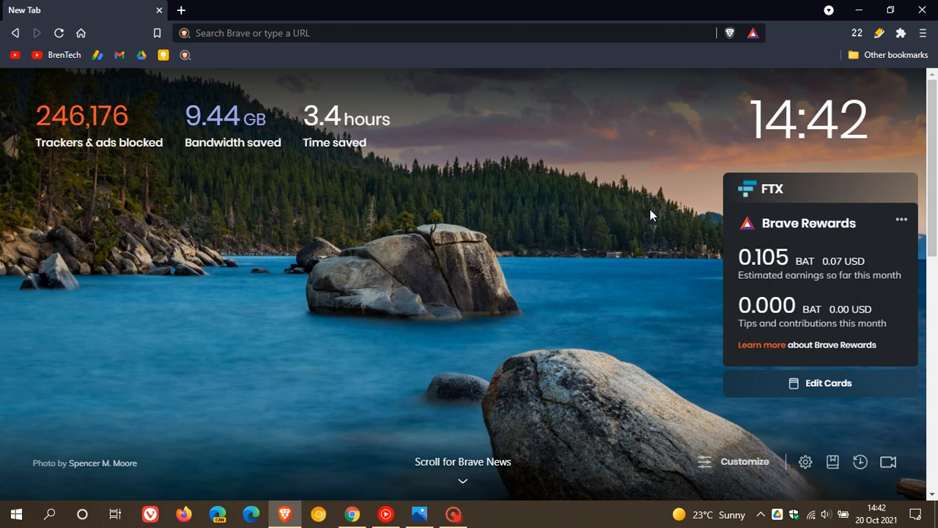
mouse_move(923, 33)
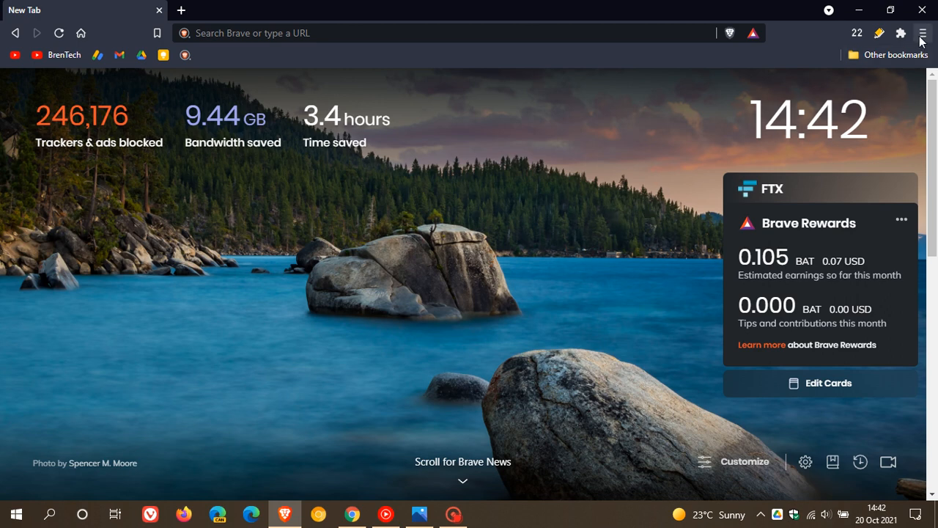
left_click(922, 32)
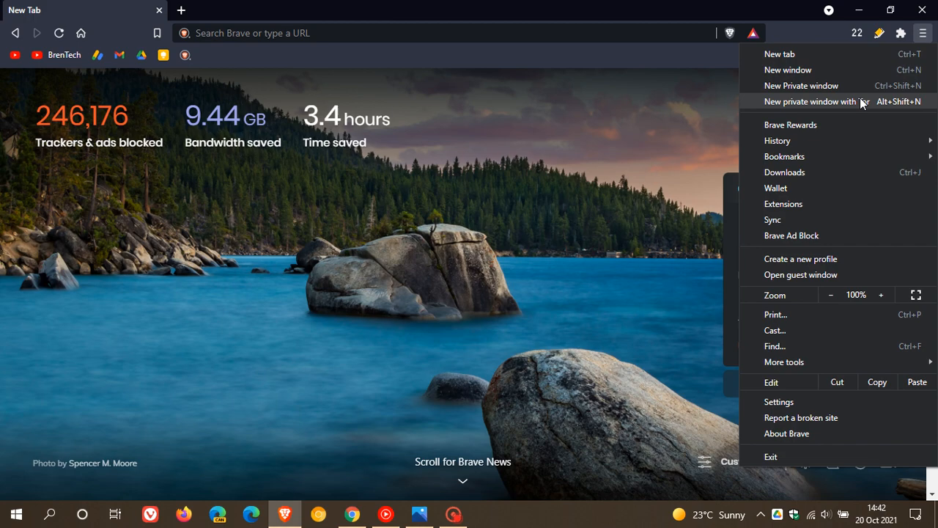
left_click(829, 101)
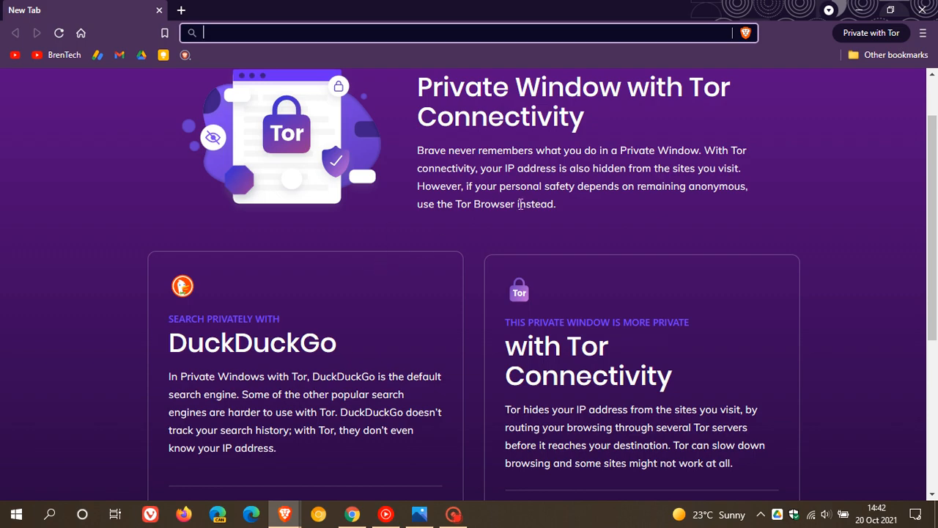
scroll("down", 3)
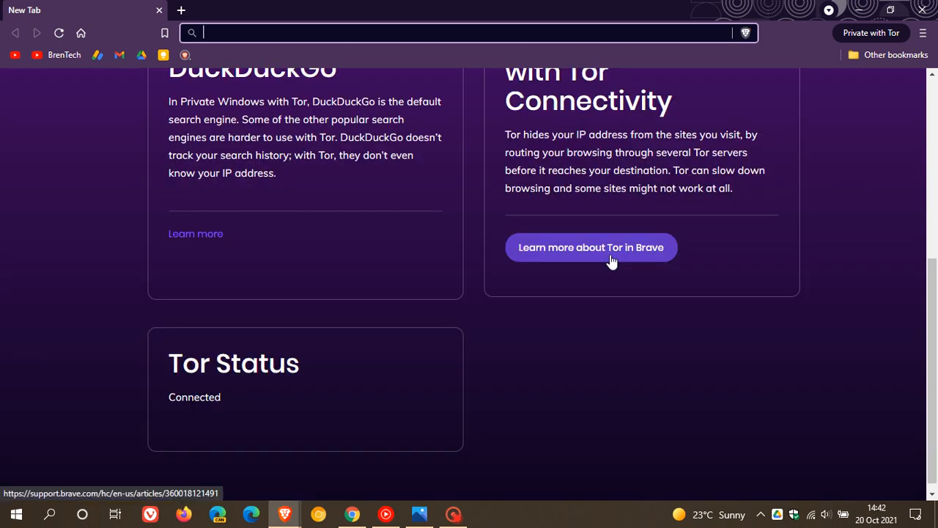
scroll("up", 3)
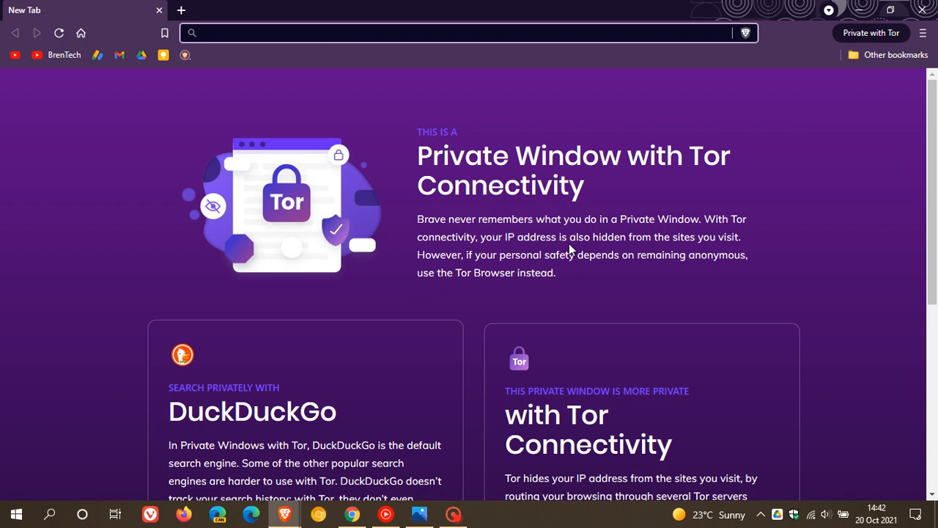
mouse_move(194, 129)
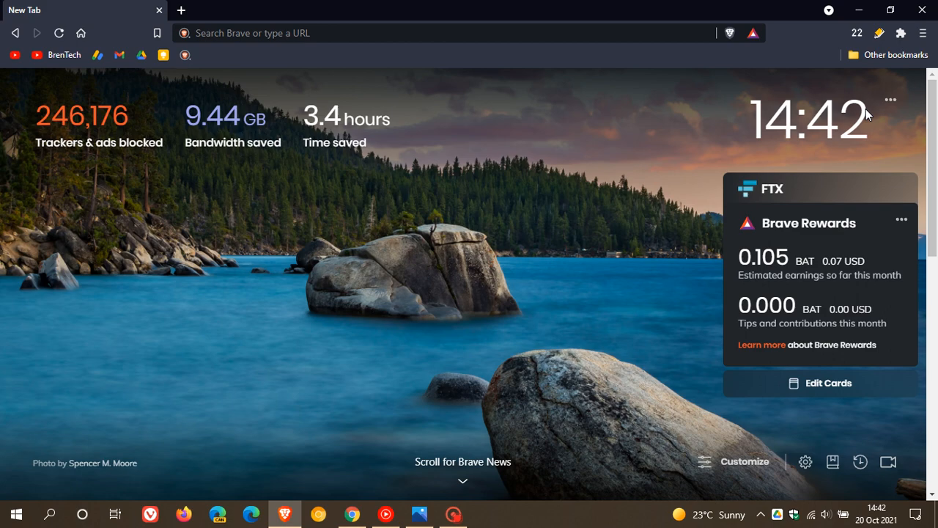
Review the Privacy and security settings, then show About Brave confirming version 1.31.87 on Chromium 95
left_click(923, 32)
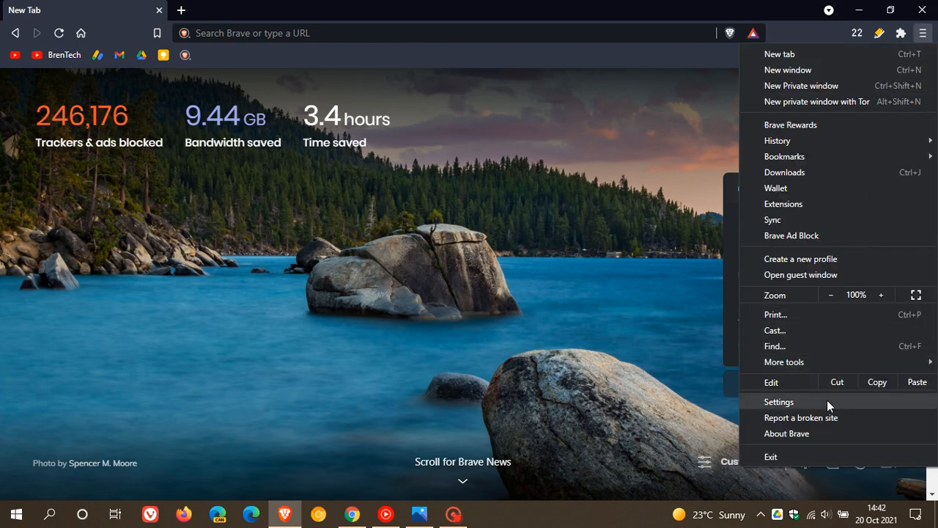
left_click(780, 402)
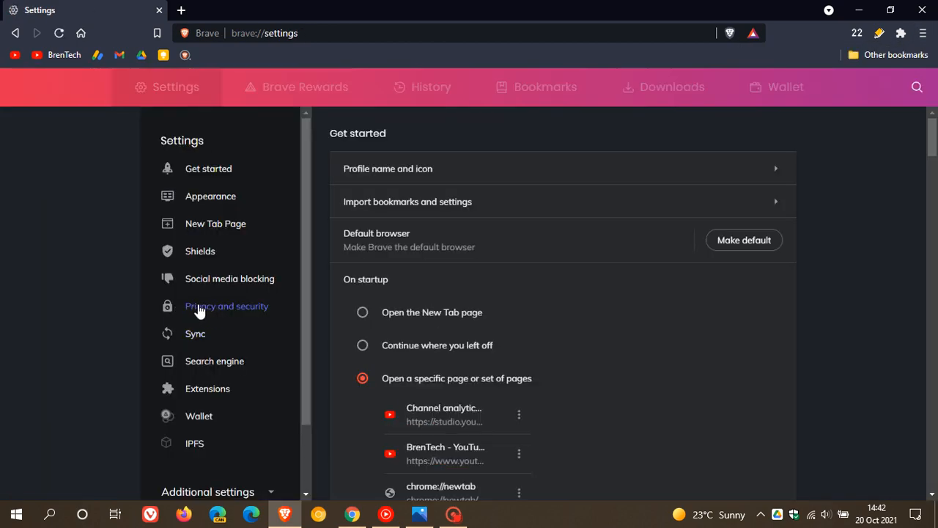
left_click(225, 307)
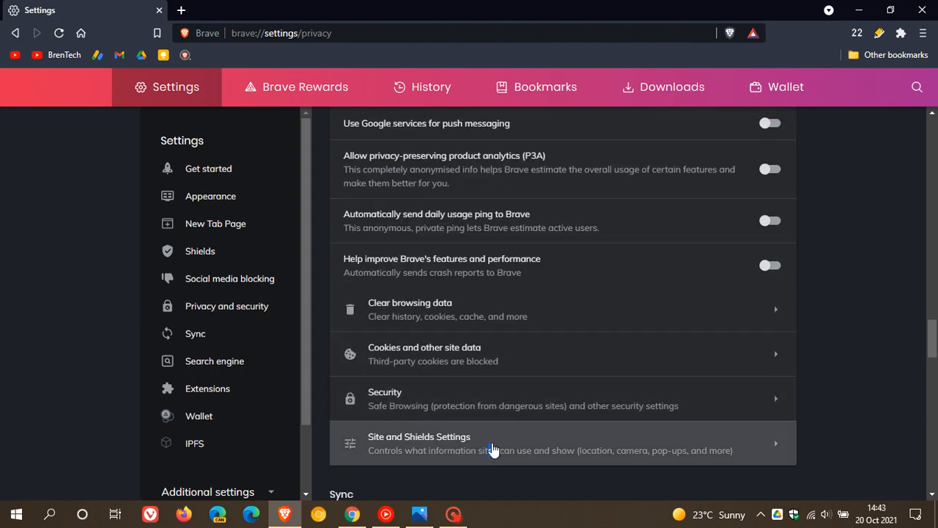
left_click(493, 443)
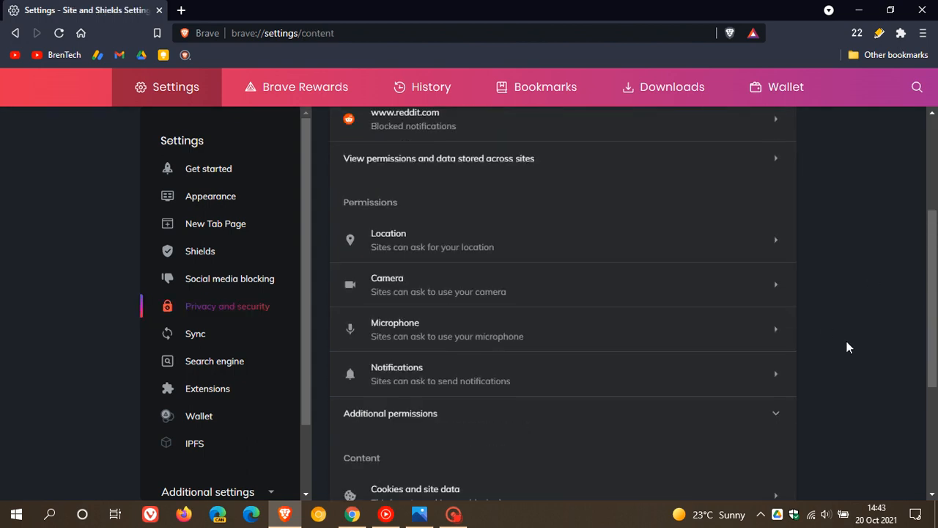
scroll("down", 3)
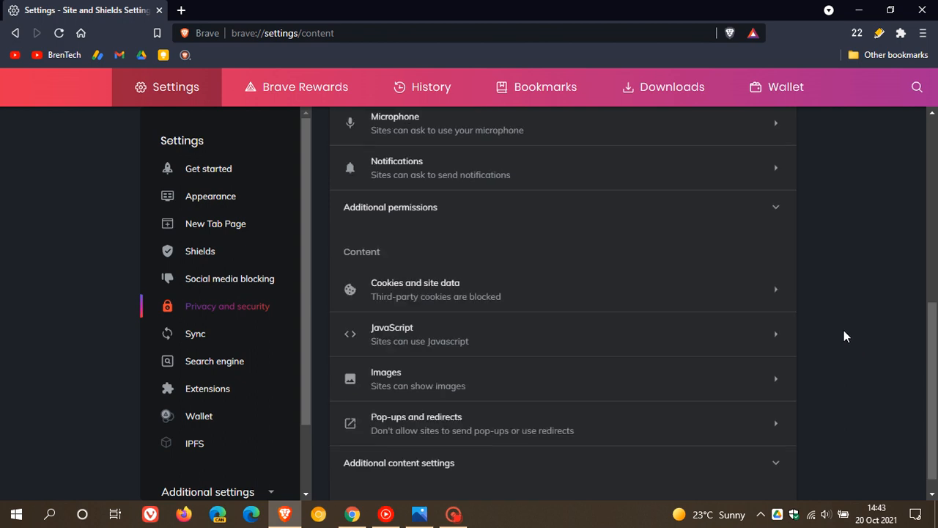
mouse_move(850, 353)
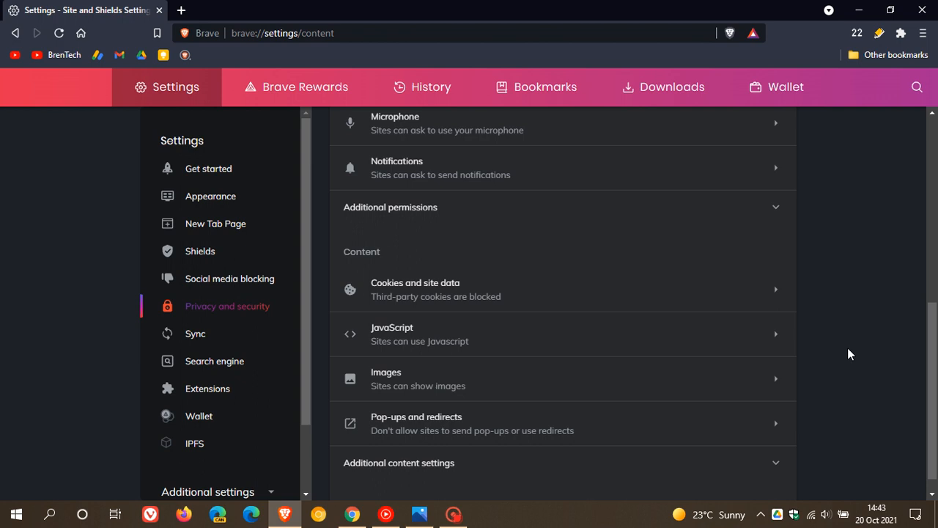
left_click(352, 514)
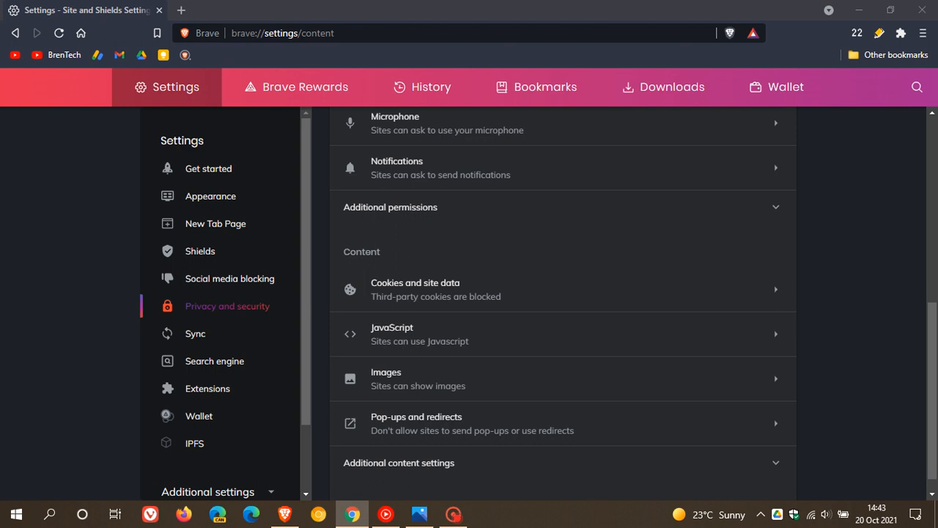
mouse_move(838, 277)
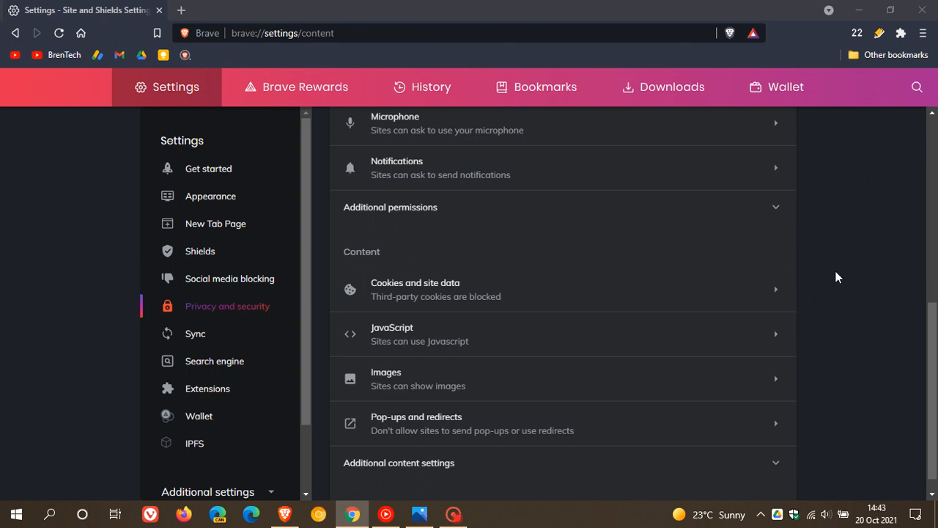
mouse_move(843, 313)
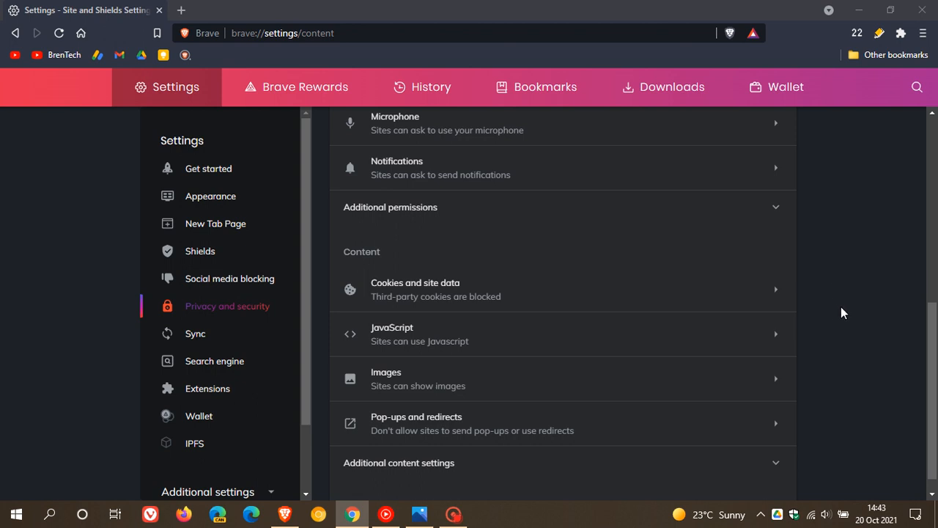
mouse_move(132, 70)
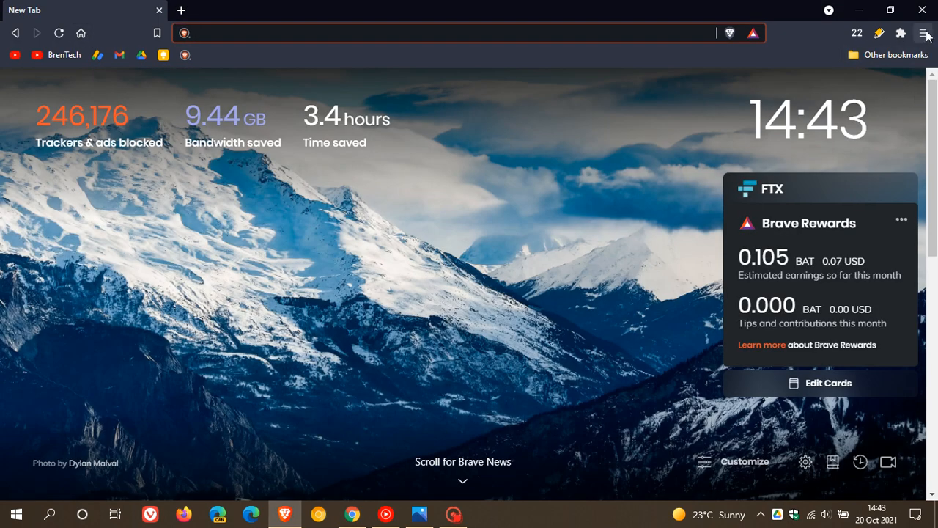
left_click(924, 32)
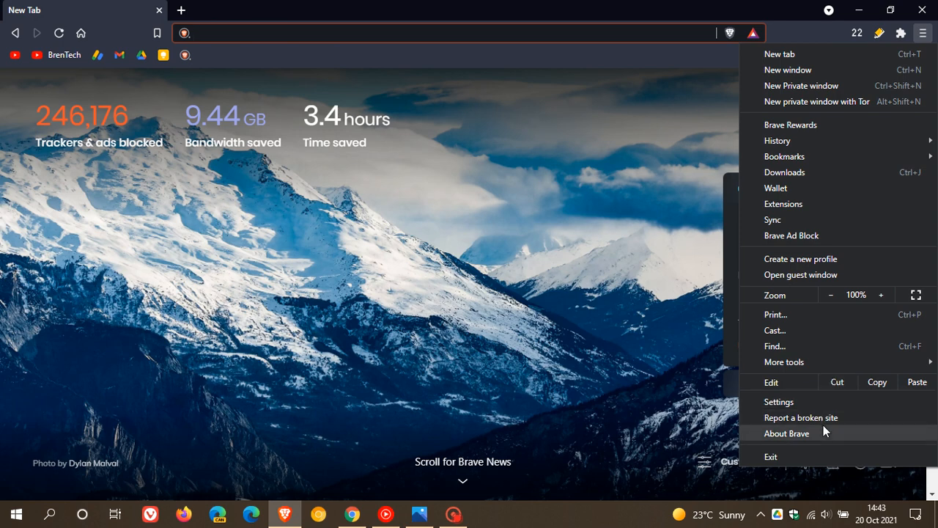
left_click(786, 434)
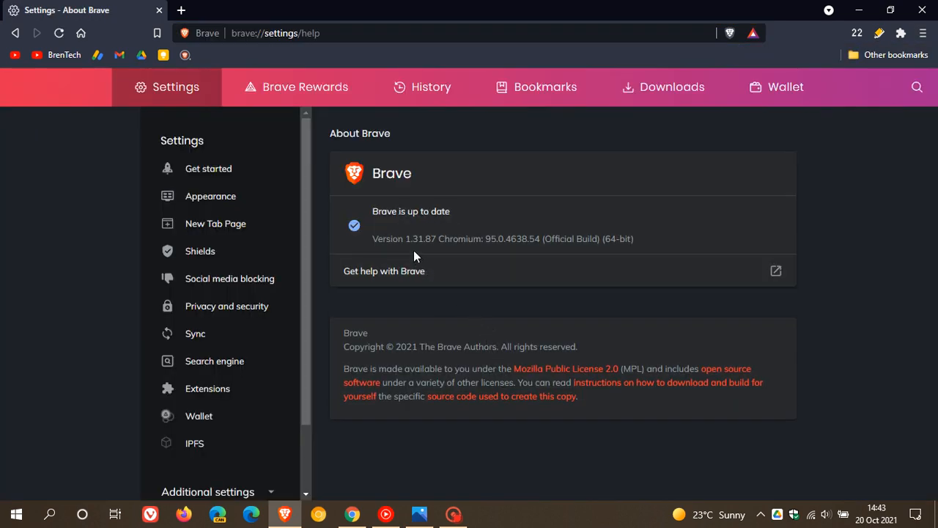
mouse_move(455, 258)
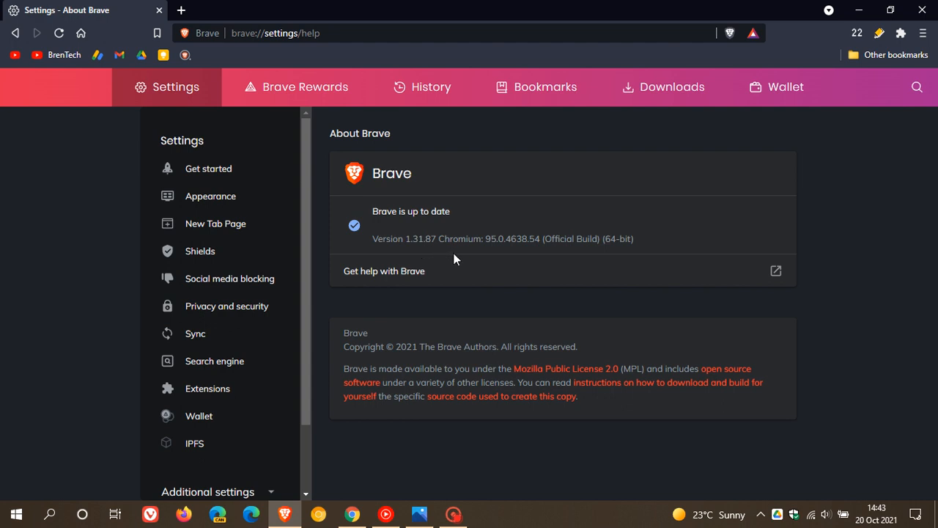
mouse_move(487, 261)
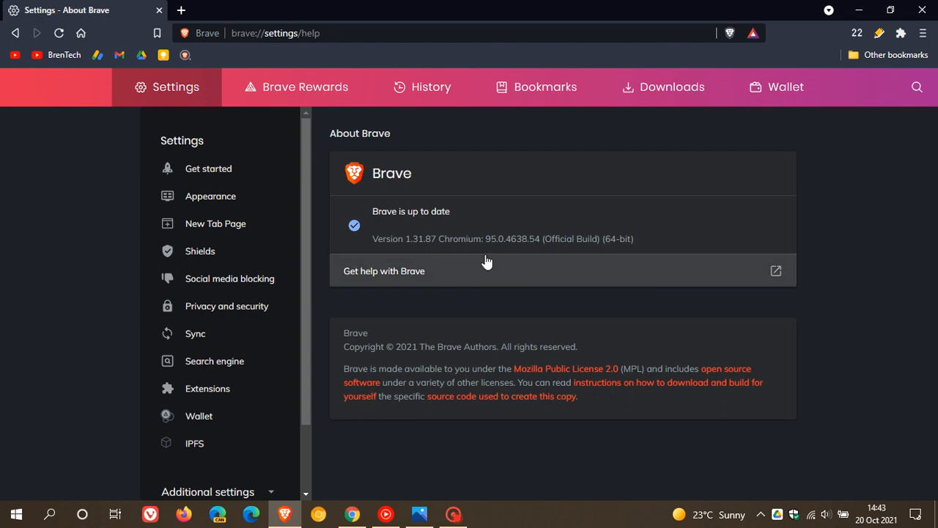
mouse_move(513, 252)
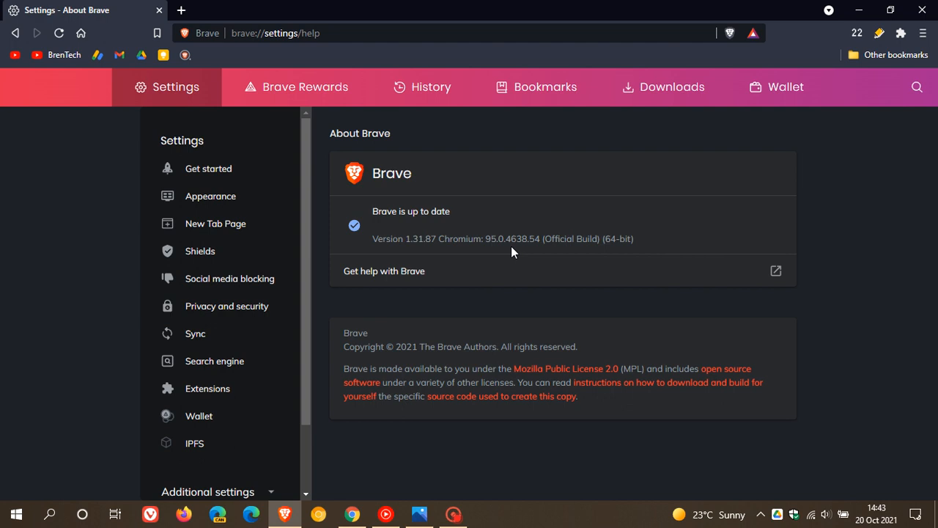
mouse_move(541, 255)
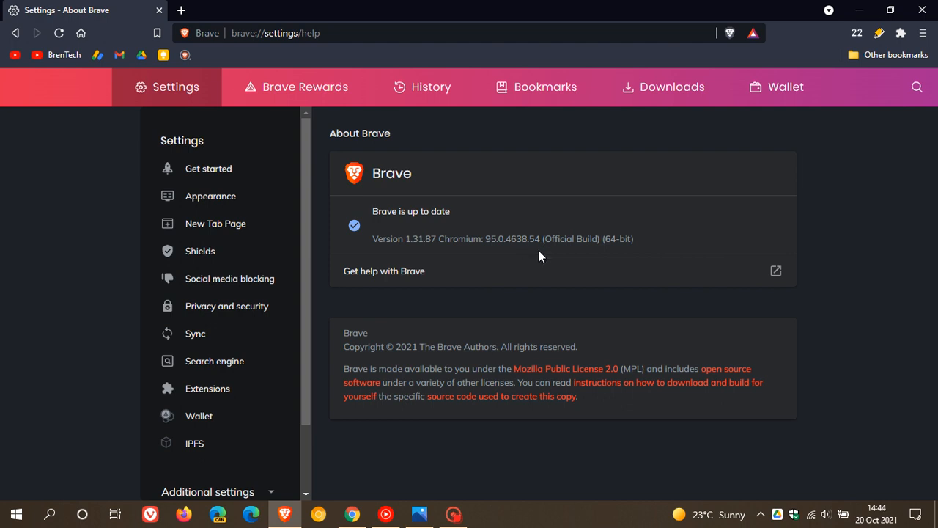
mouse_move(543, 228)
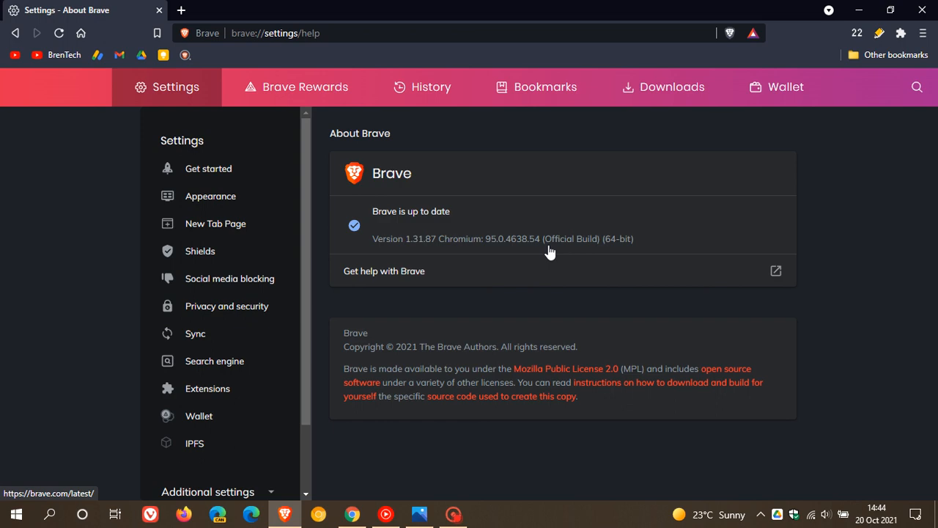
mouse_move(492, 243)
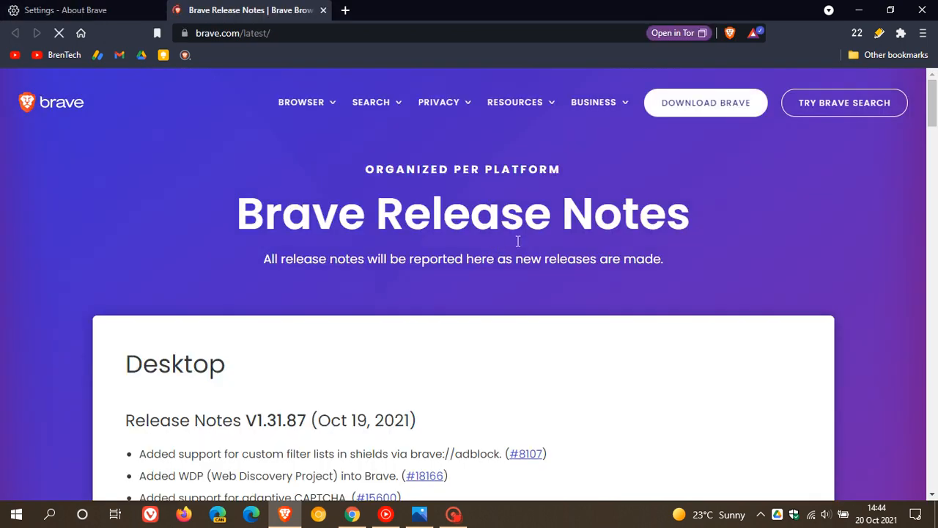
Scroll through the desktop change list in the 1.31.87 release notes
scroll("down", 3)
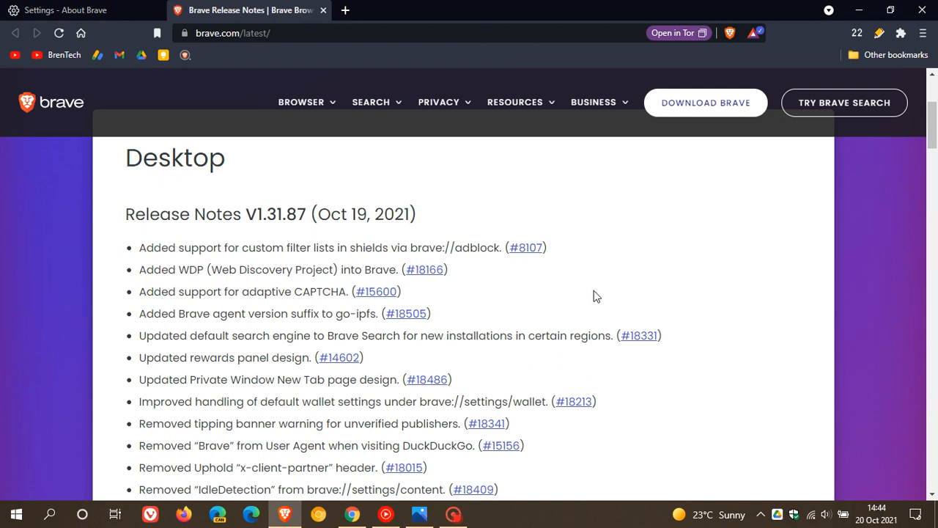
scroll("down", 3)
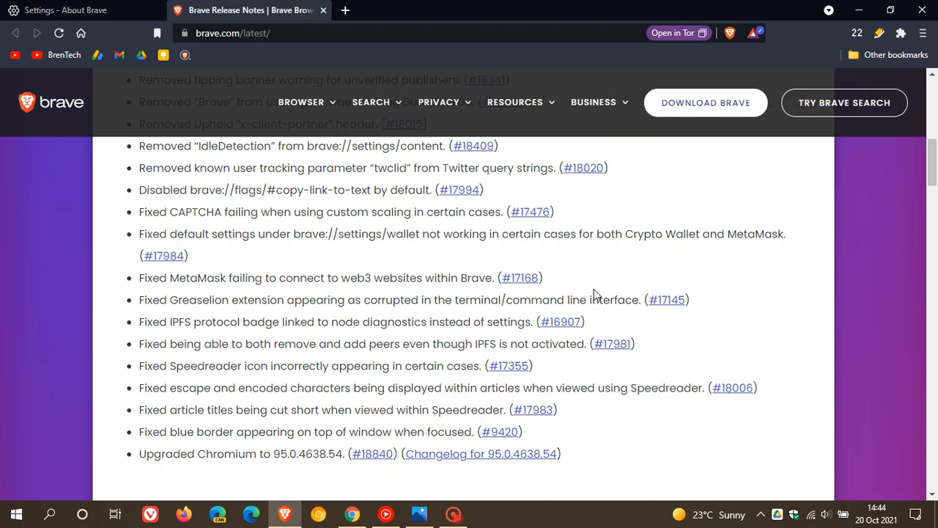
scroll("down", 3)
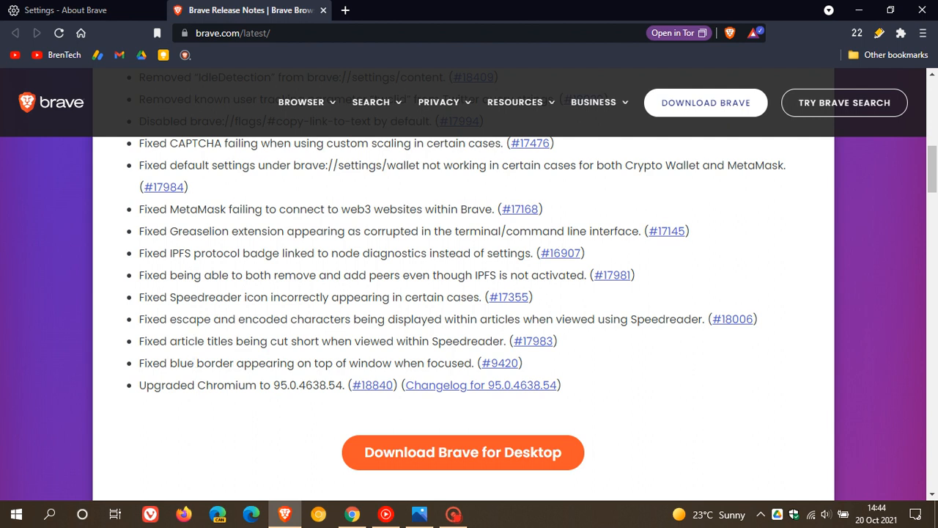
mouse_move(273, 408)
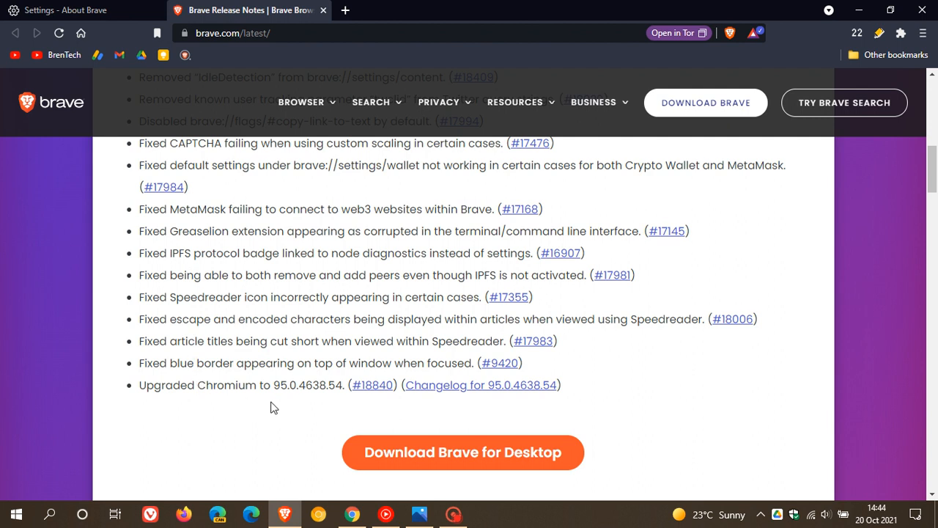
mouse_move(293, 401)
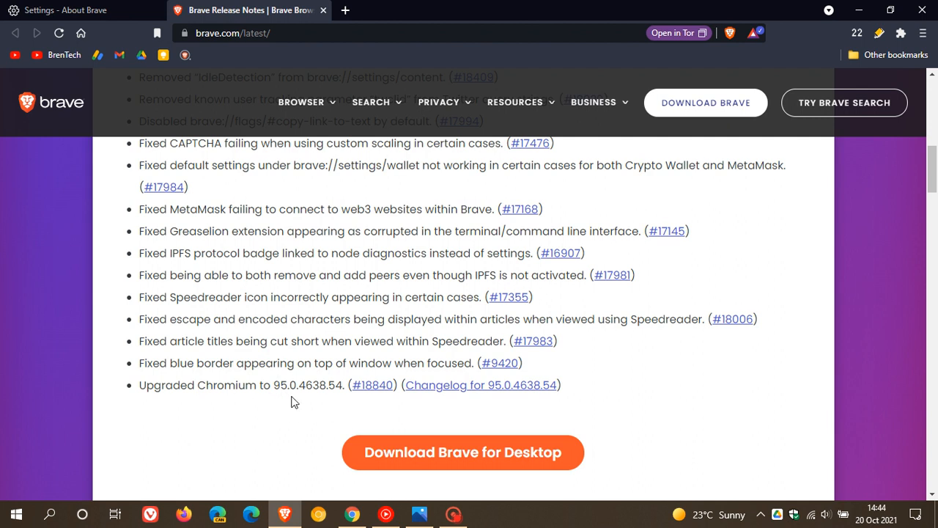
mouse_move(278, 399)
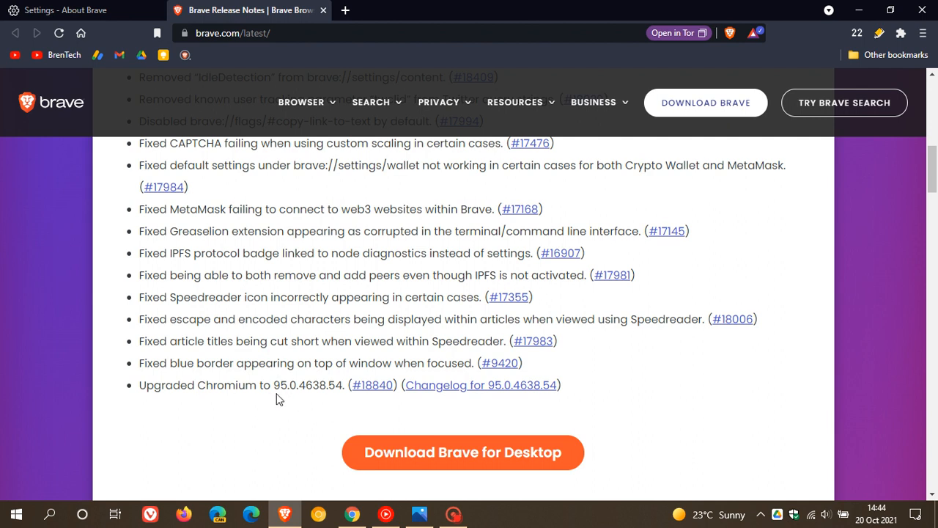
mouse_move(281, 402)
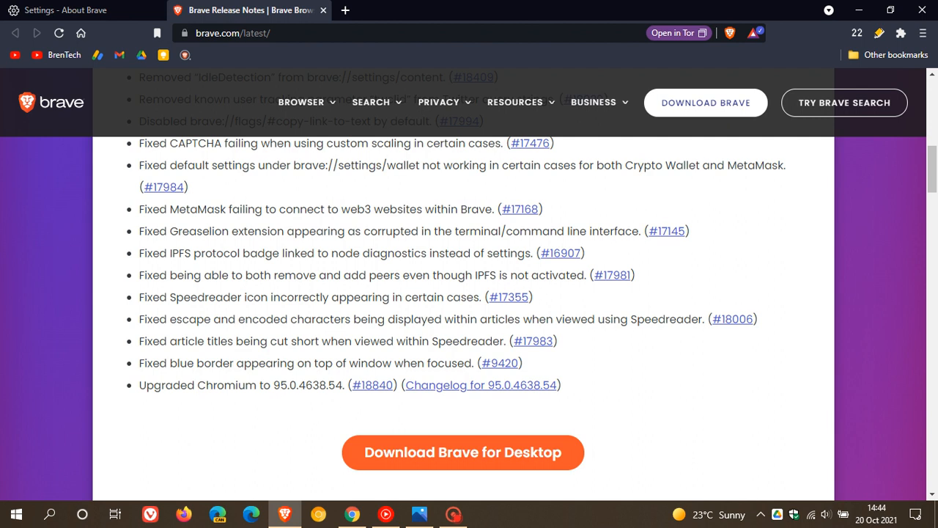
mouse_move(448, 290)
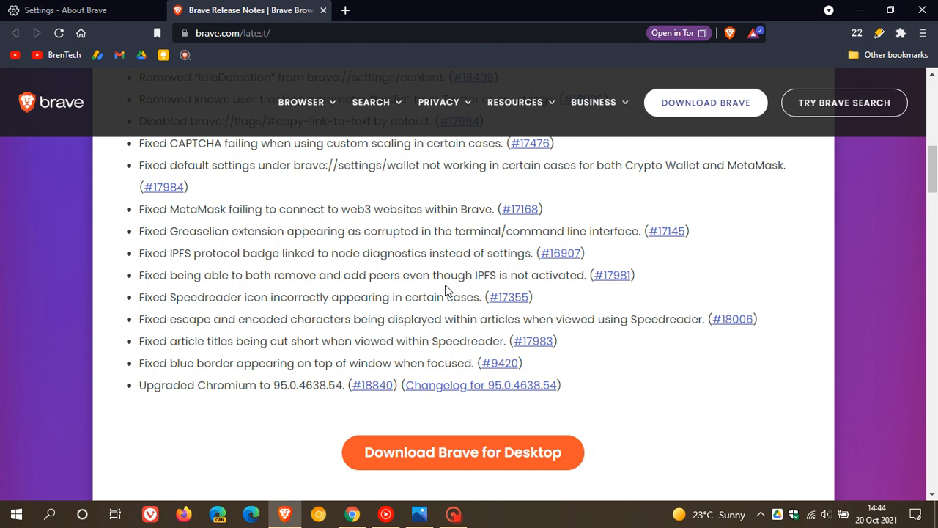
mouse_move(449, 290)
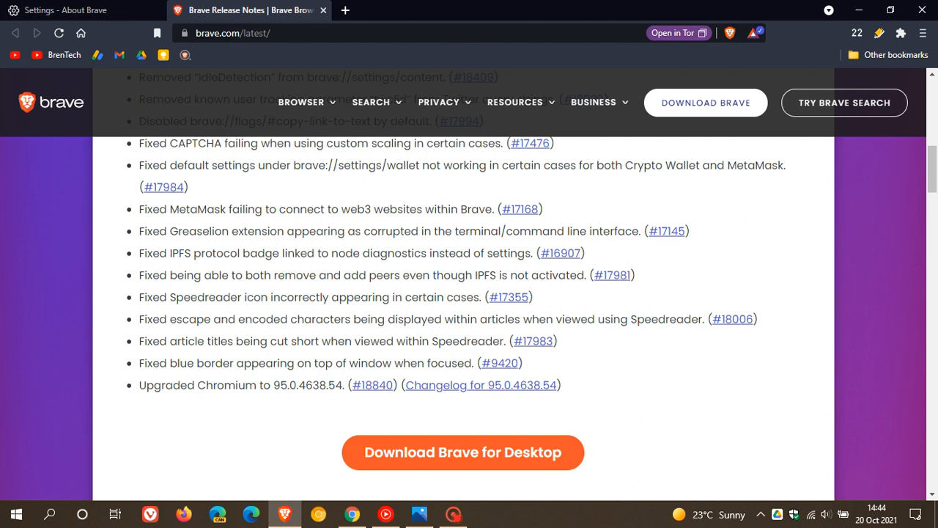
mouse_move(351, 400)
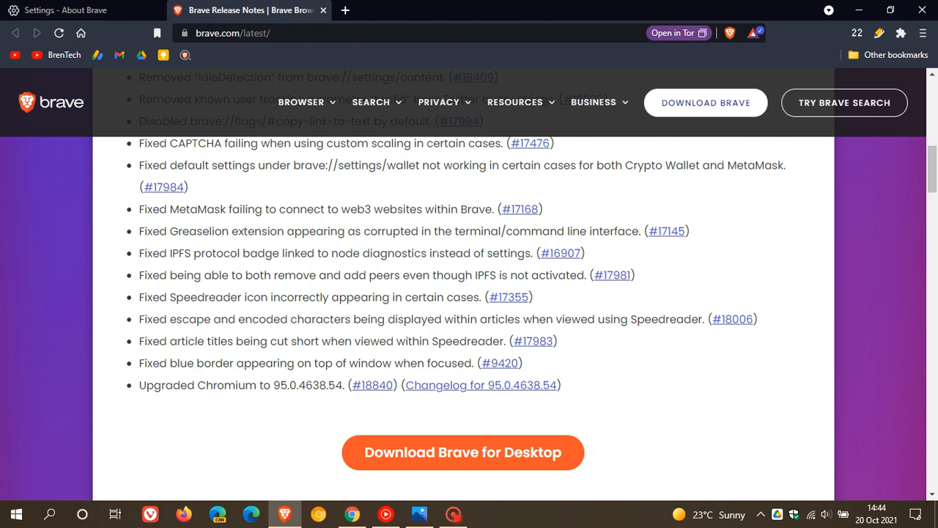
mouse_move(457, 269)
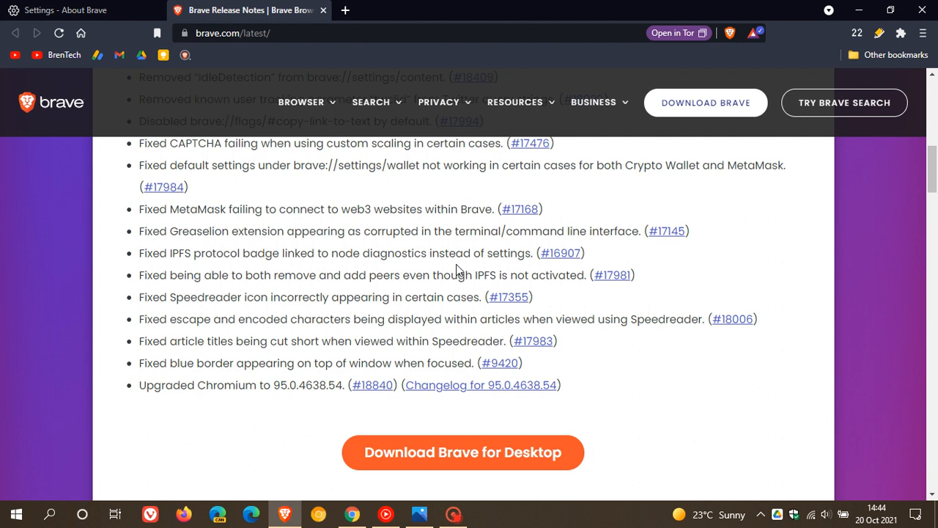
mouse_move(154, 26)
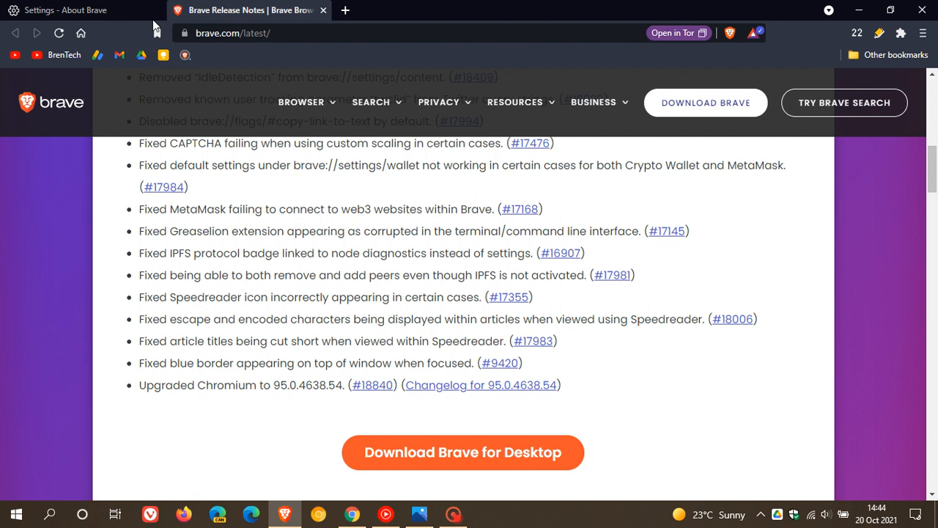
Bring the About Brave tab back to the front, showing version 1.31.87 up to date
left_click(66, 10)
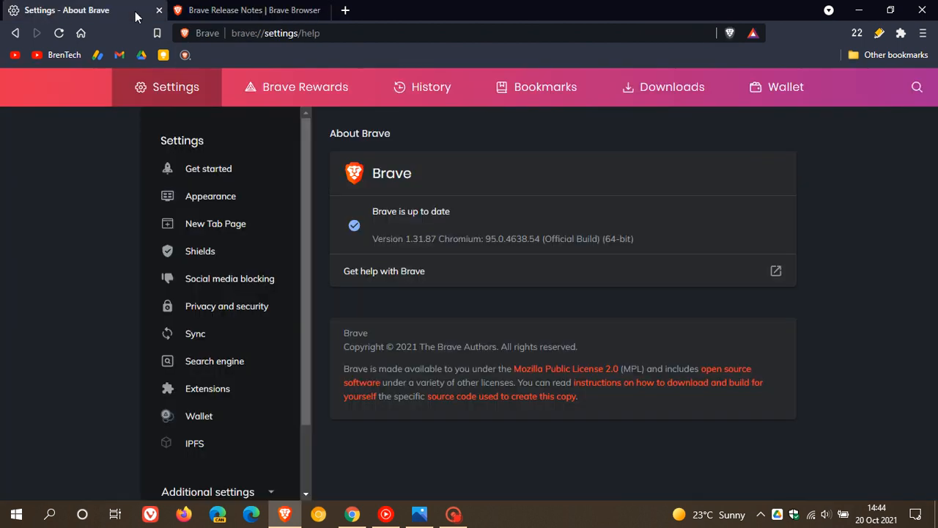
mouse_move(136, 16)
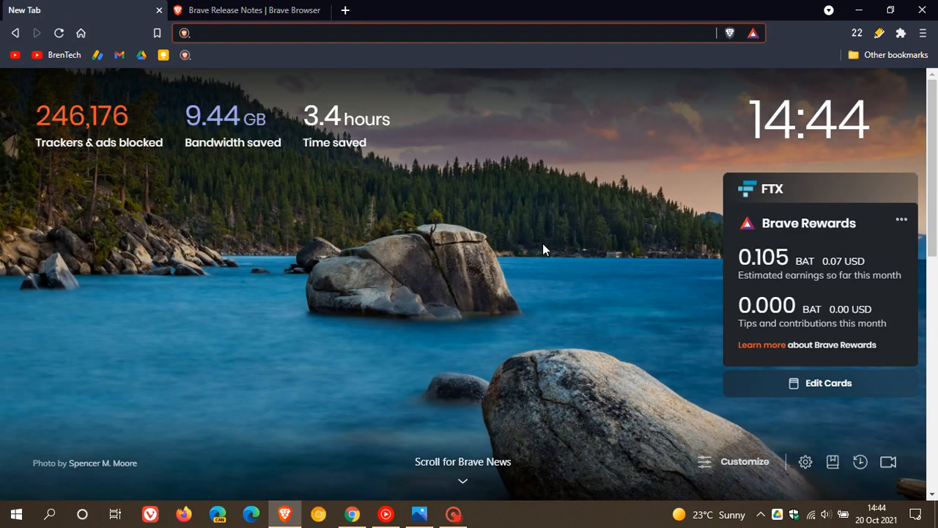
mouse_move(605, 299)
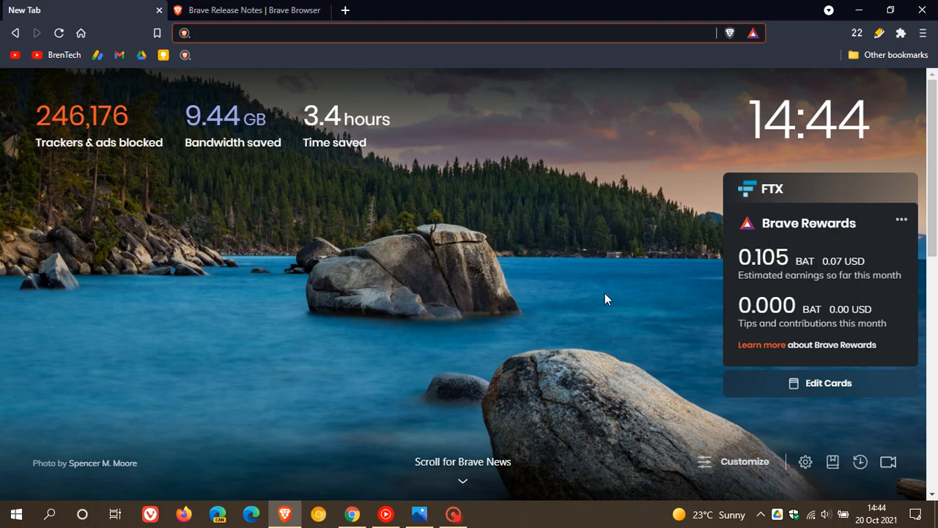